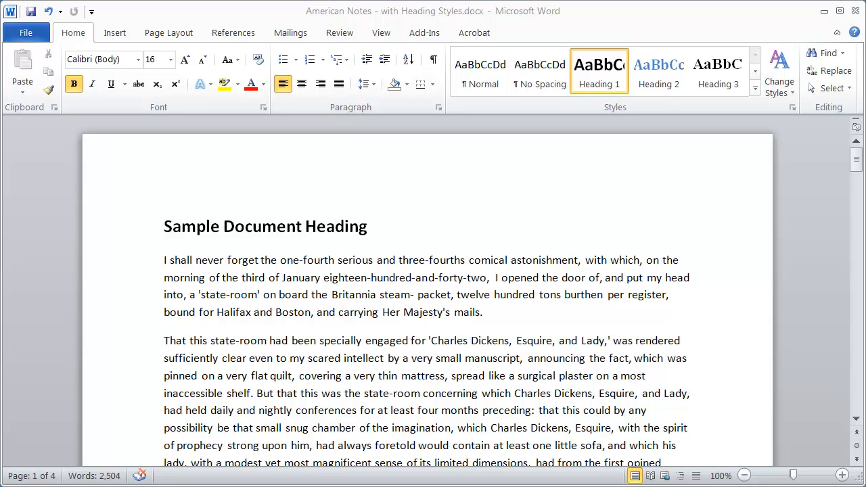
pyautogui.moveTo(282, 291)
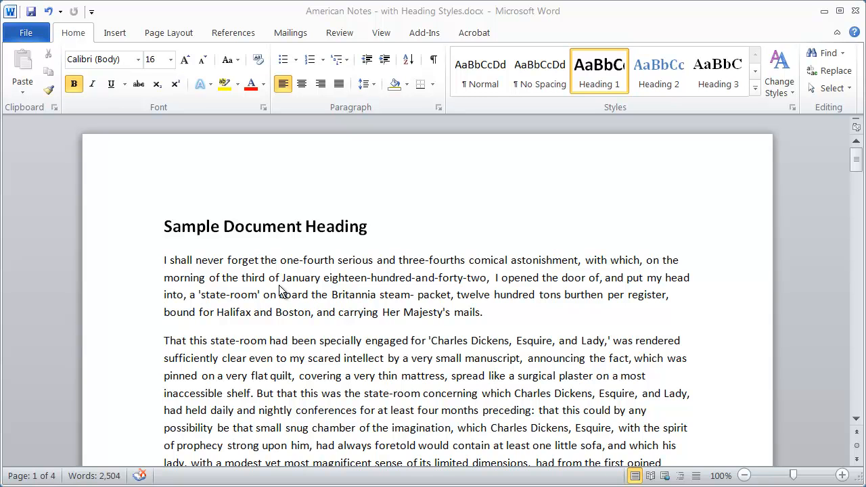
# Step: Insert footnote 1 after the word 'mails' at the end of the first paragraph
pyautogui.click(495, 315)
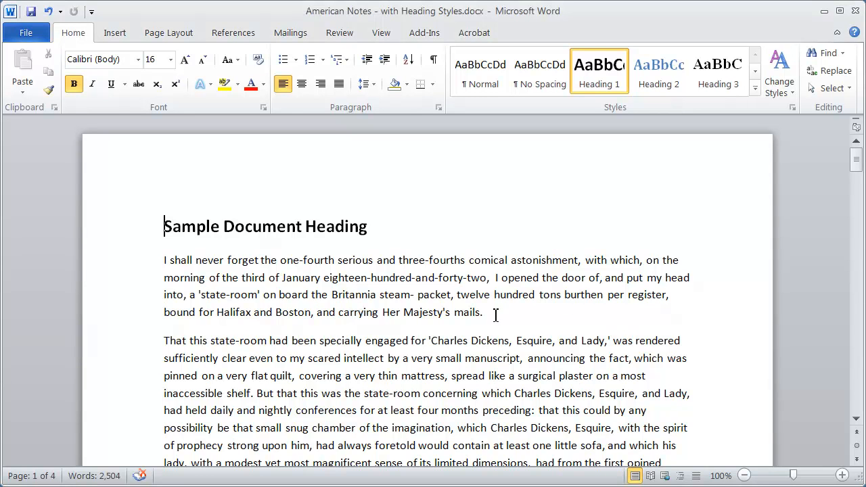
pyautogui.click(483, 312)
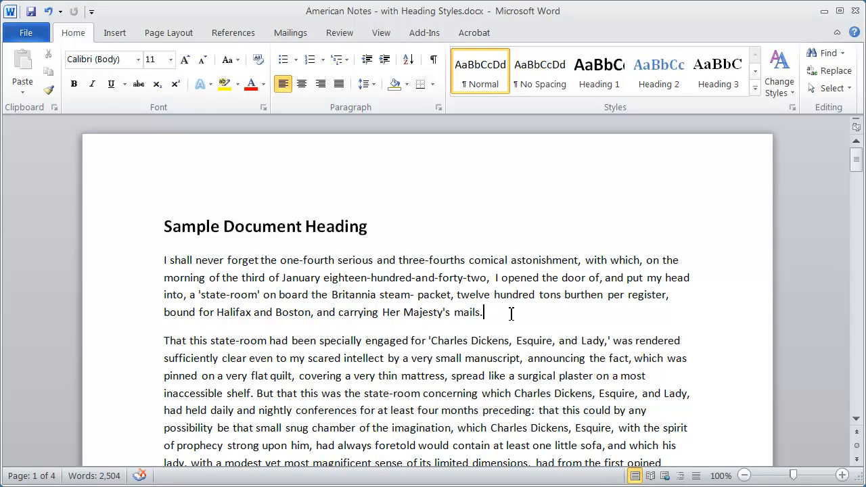
pyautogui.moveTo(397, 245)
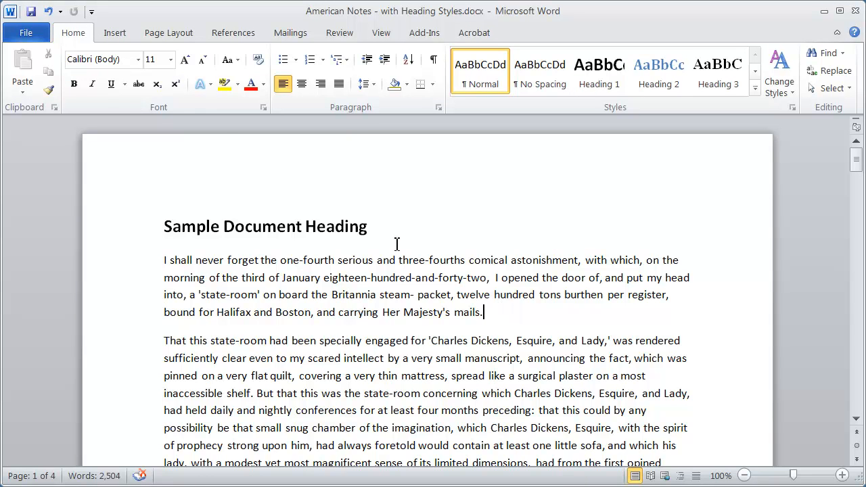
pyautogui.click(233, 33)
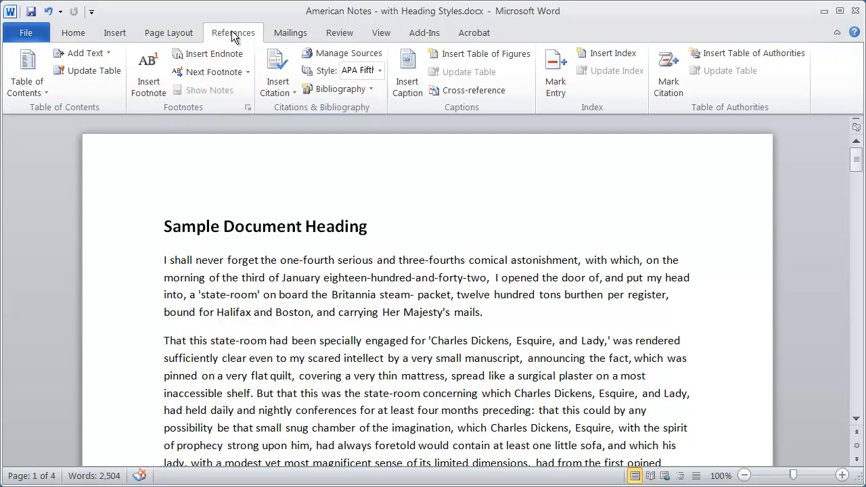
pyautogui.moveTo(188, 112)
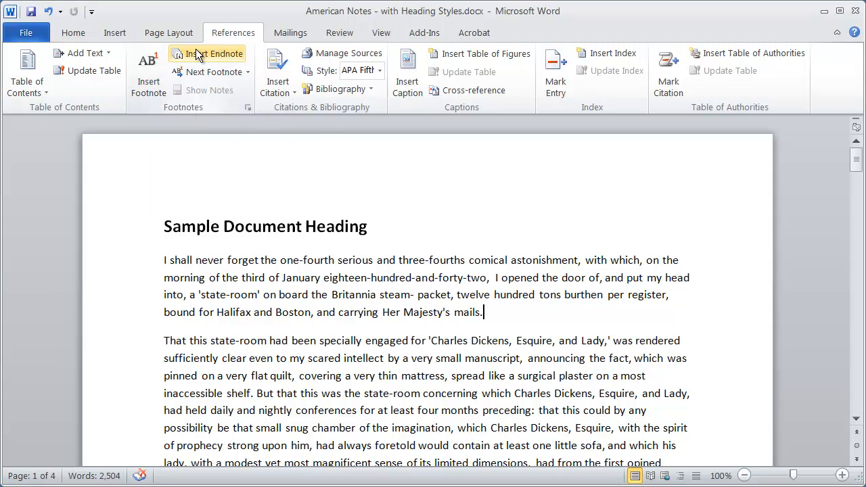
pyautogui.moveTo(565, 296)
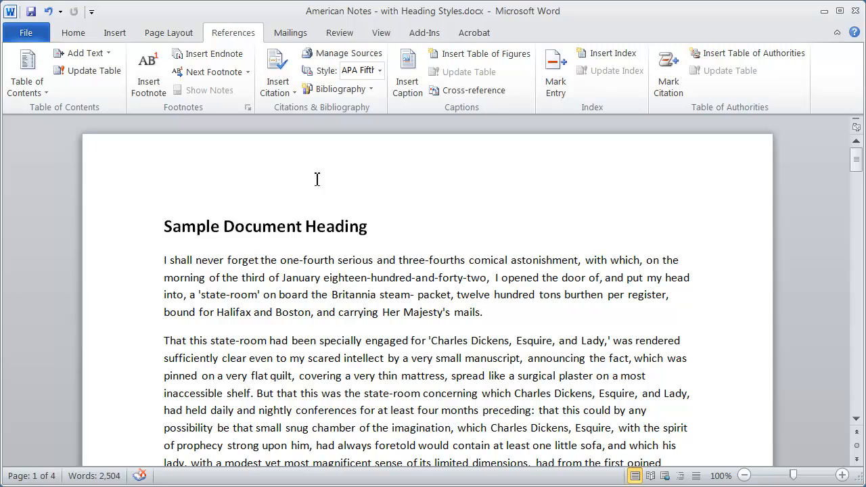
pyautogui.click(147, 71)
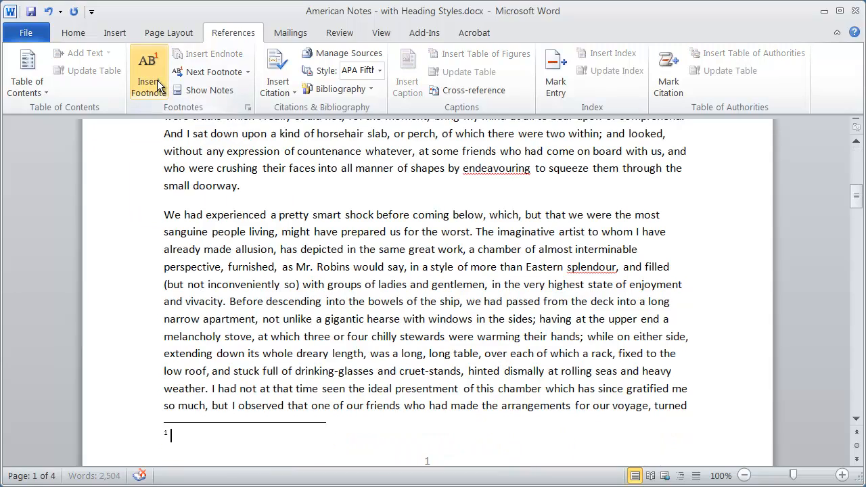
pyautogui.scroll(3)
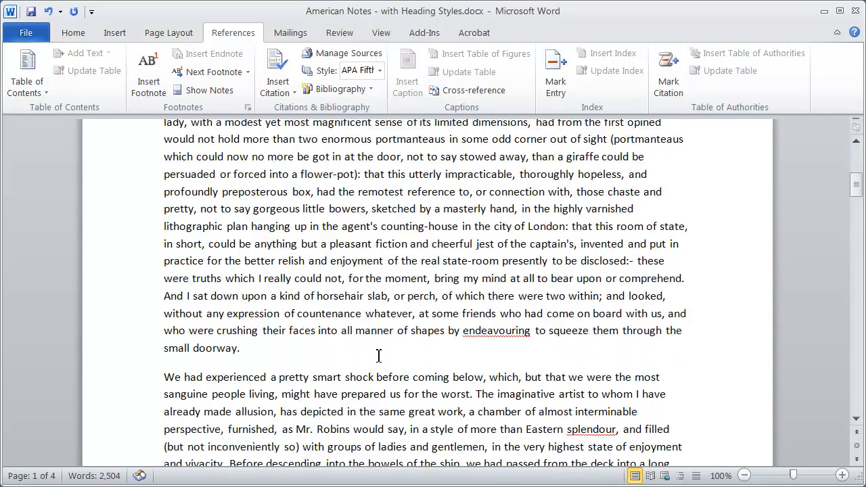
pyautogui.scroll(3)
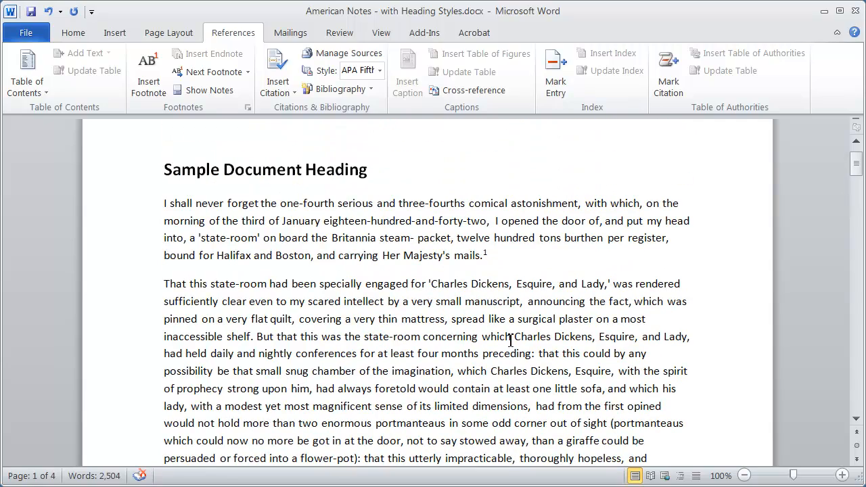
pyautogui.moveTo(434, 377)
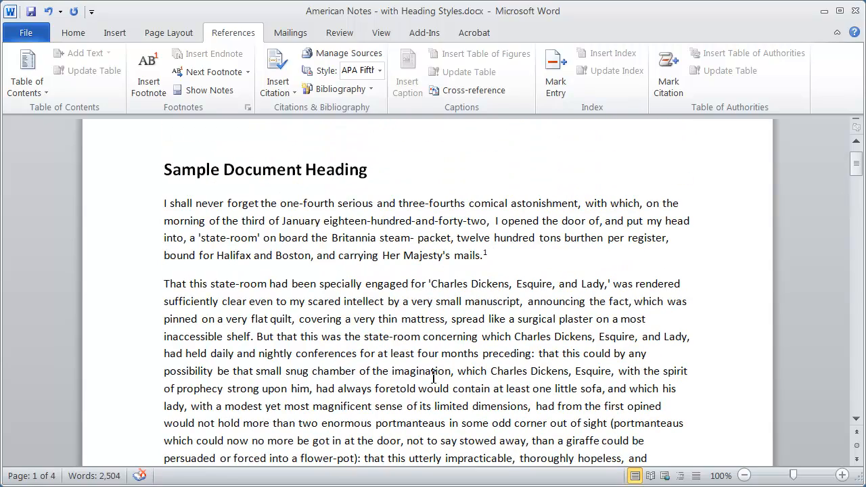
pyautogui.scroll(-3)
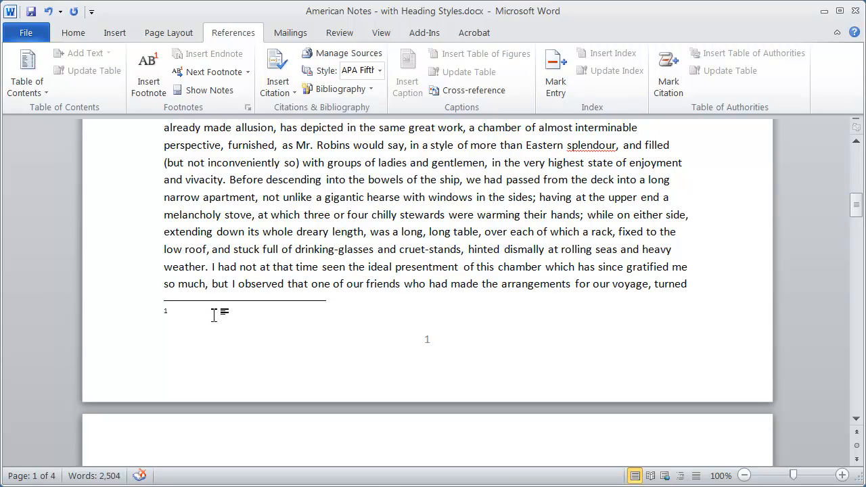
# Step: Type 'This is a sample footnote' as the footnote 1 text
pyautogui.write('This is a')
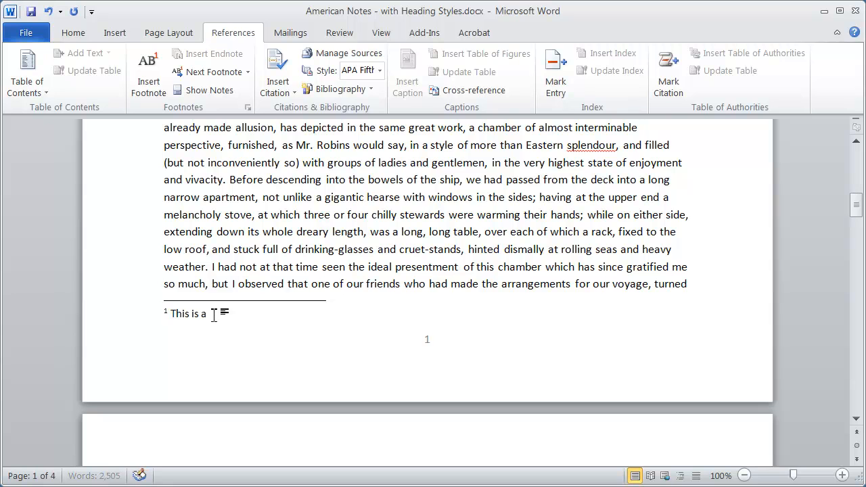
pyautogui.write('sample')
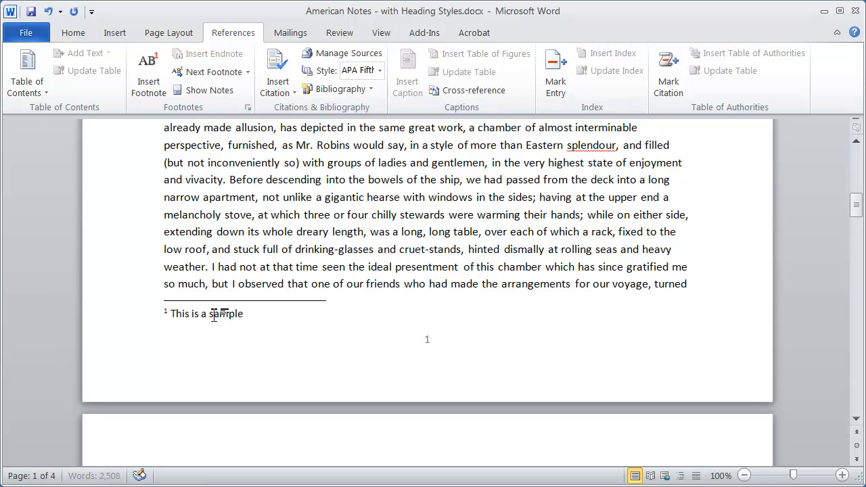
pyautogui.write('footnote')
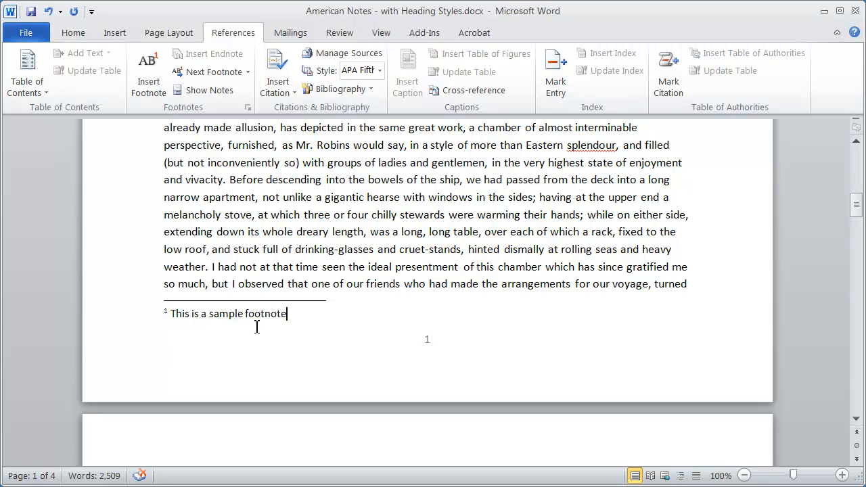
# Step: Italicize the word 'sample' in the footnote text
pyautogui.doubleClick(226, 314)
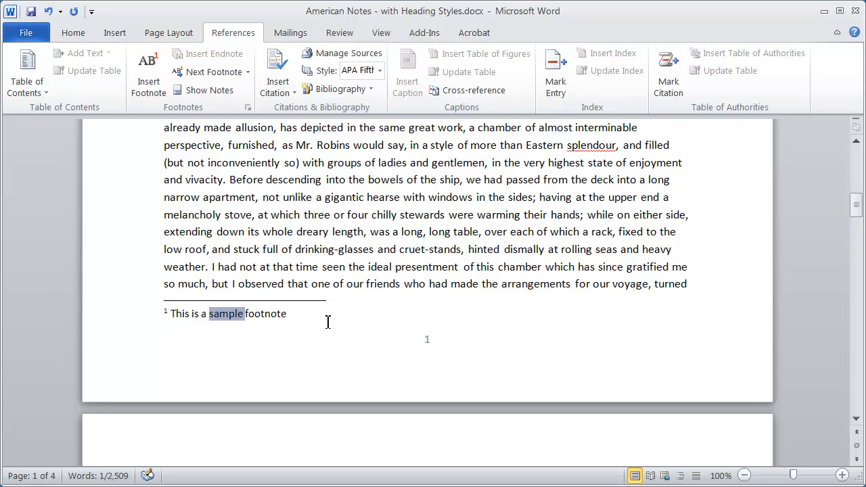
pyautogui.moveTo(239, 342)
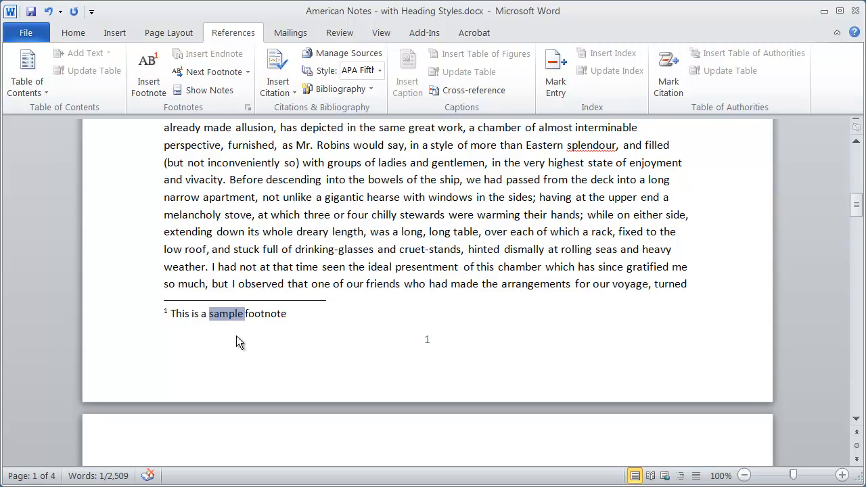
pyautogui.moveTo(73, 32)
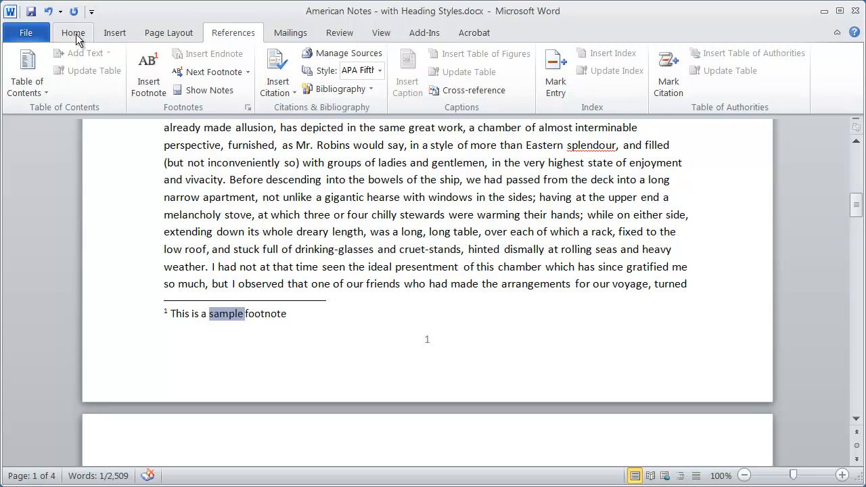
pyautogui.click(73, 32)
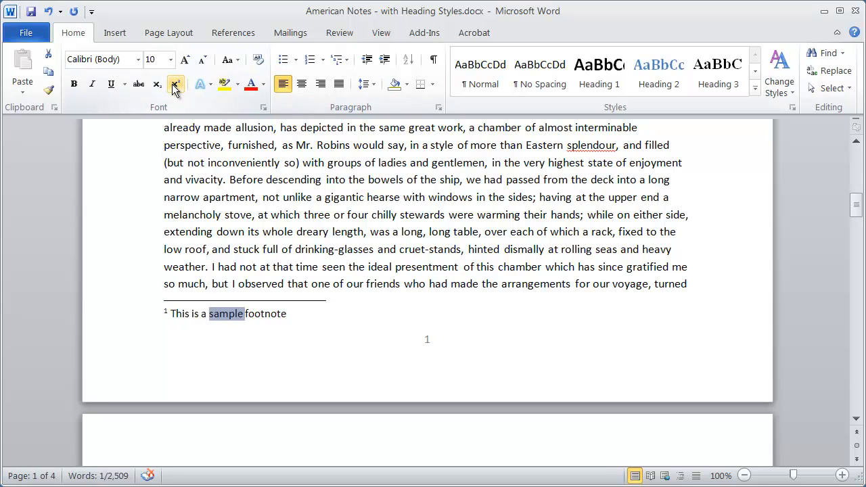
pyautogui.moveTo(92, 84)
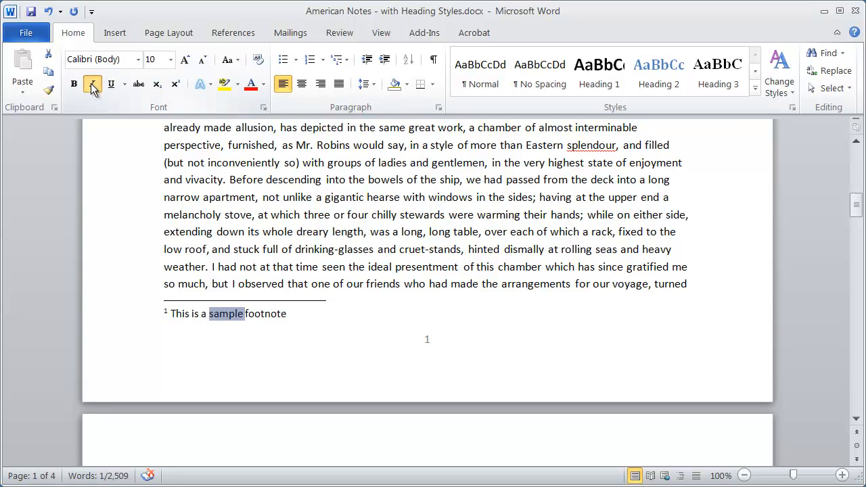
pyautogui.click(93, 84)
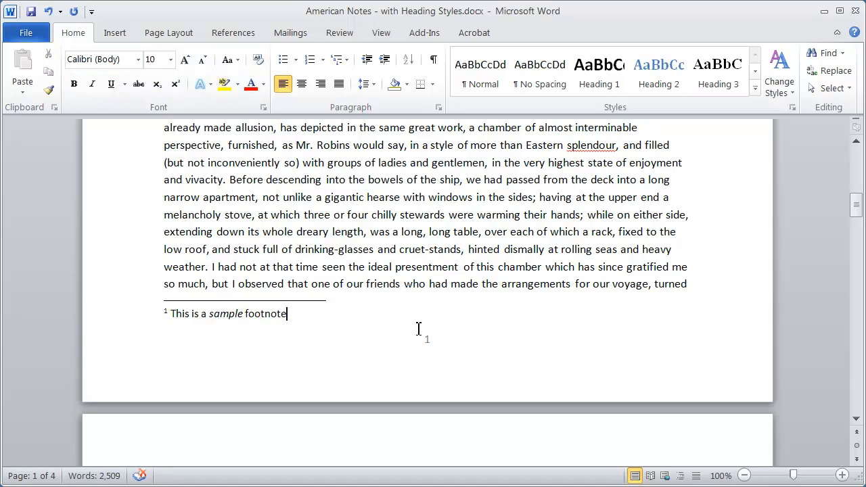
# Step: Scroll up and switch to the References tab for the note tools
pyautogui.scroll(3)
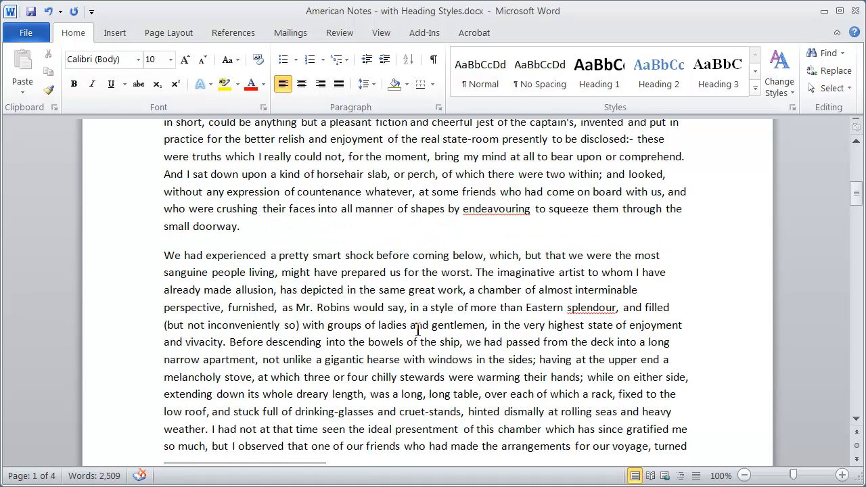
pyautogui.scroll(3)
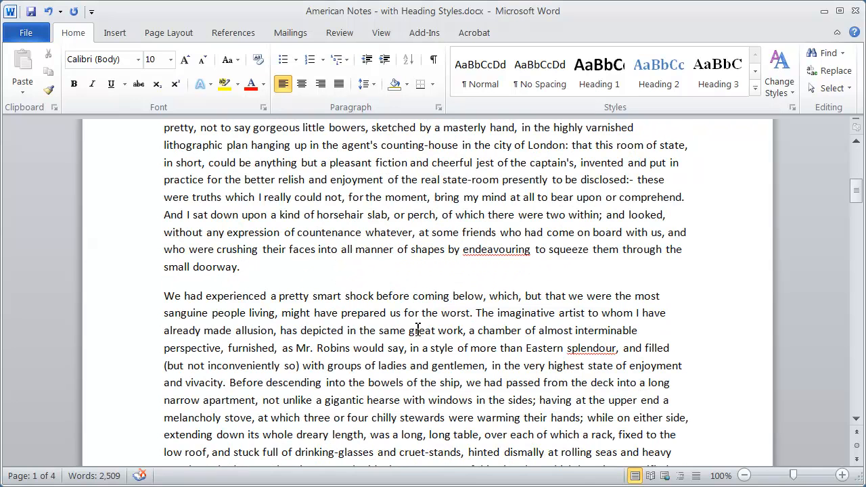
pyautogui.moveTo(271, 272)
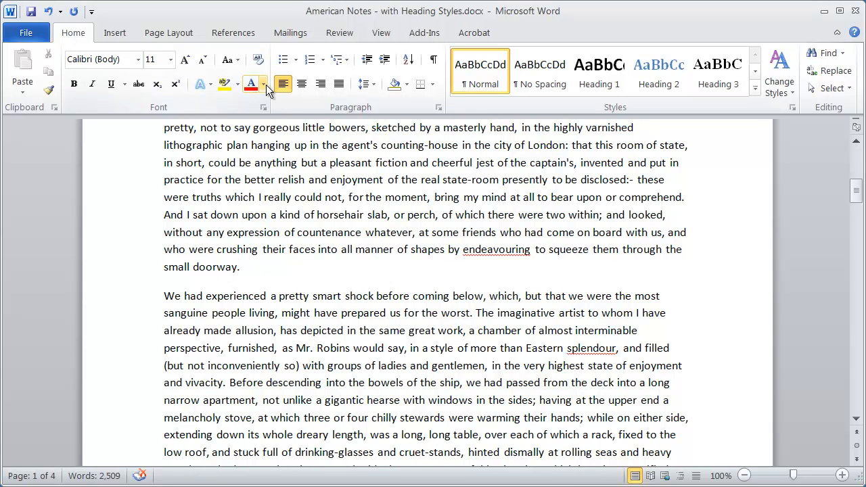
pyautogui.moveTo(229, 60)
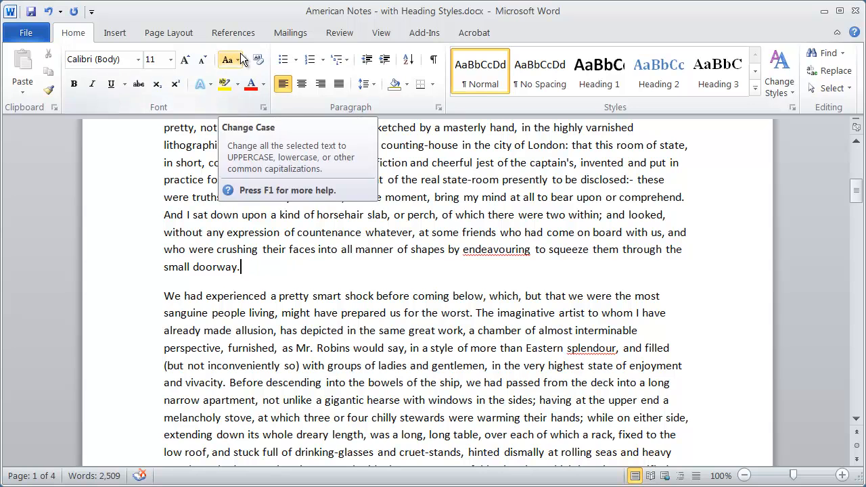
pyautogui.click(233, 33)
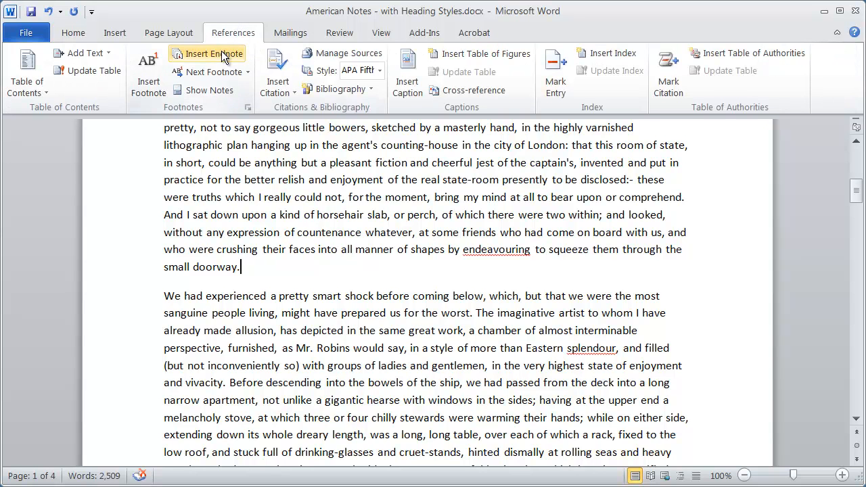
# Step: Insert an endnote after 'small doorway.' reading 'This is a sample endnote'
pyautogui.click(208, 53)
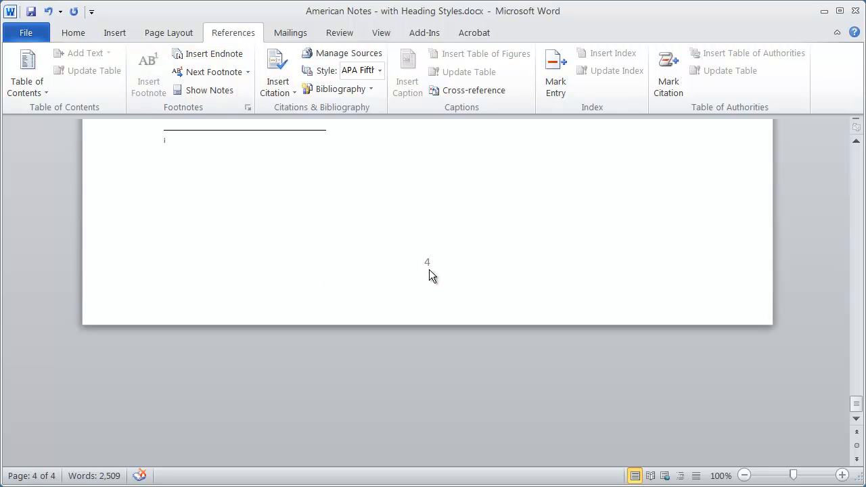
pyautogui.write('This is a')
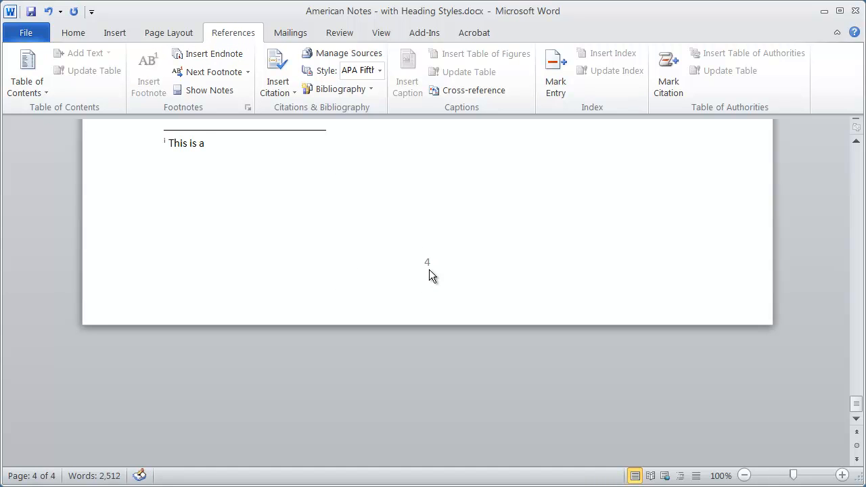
pyautogui.write('sample')
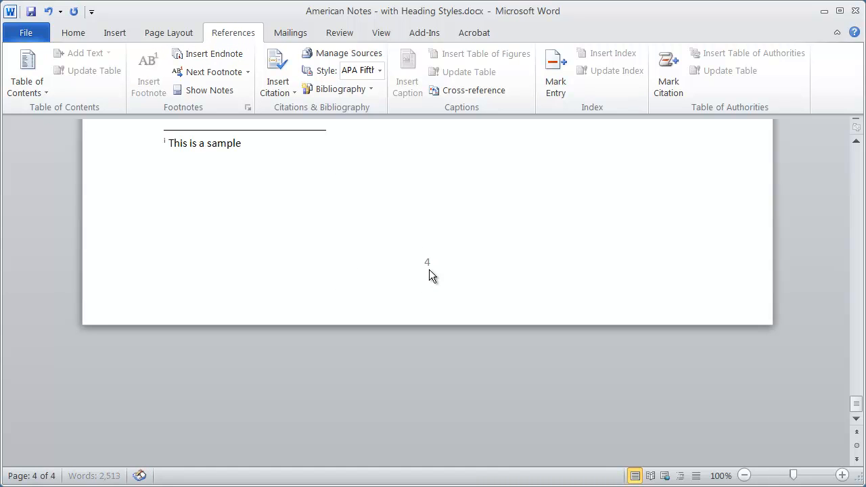
pyautogui.write('endnote')
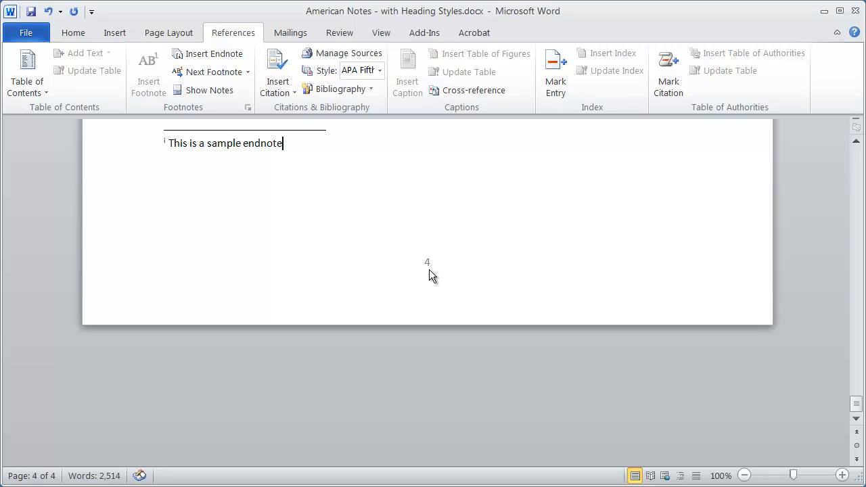
# Step: Scroll to preview the endnote mark after 'small doorway.', then return to the top
pyautogui.scroll(3)
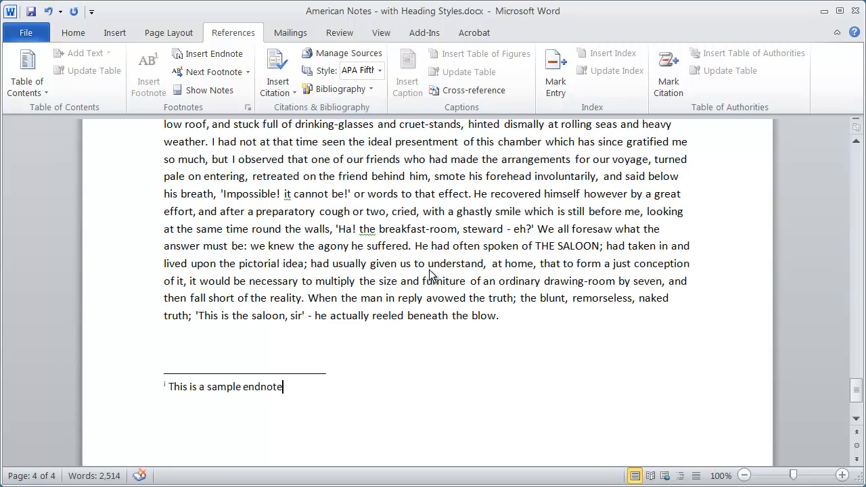
pyautogui.scroll(3)
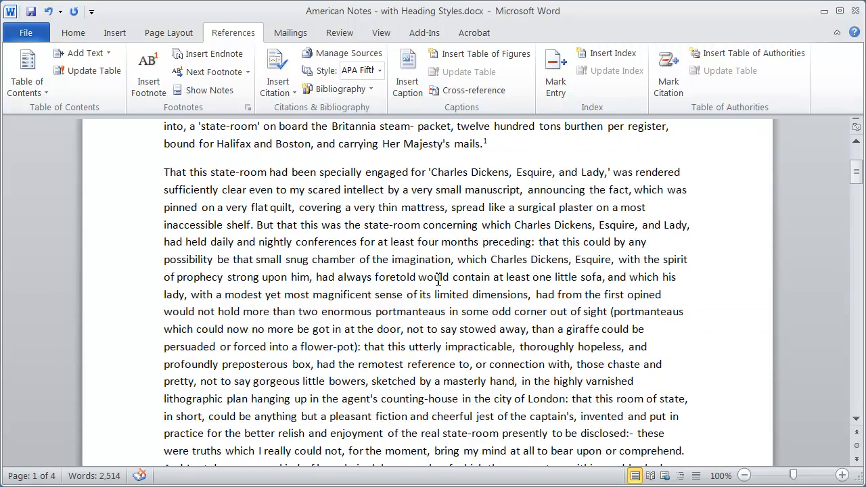
pyautogui.scroll(-3)
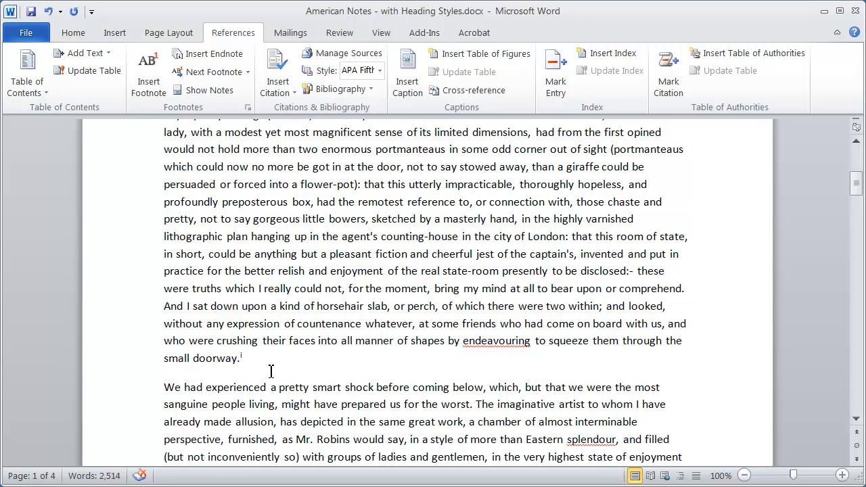
pyautogui.moveTo(243, 358)
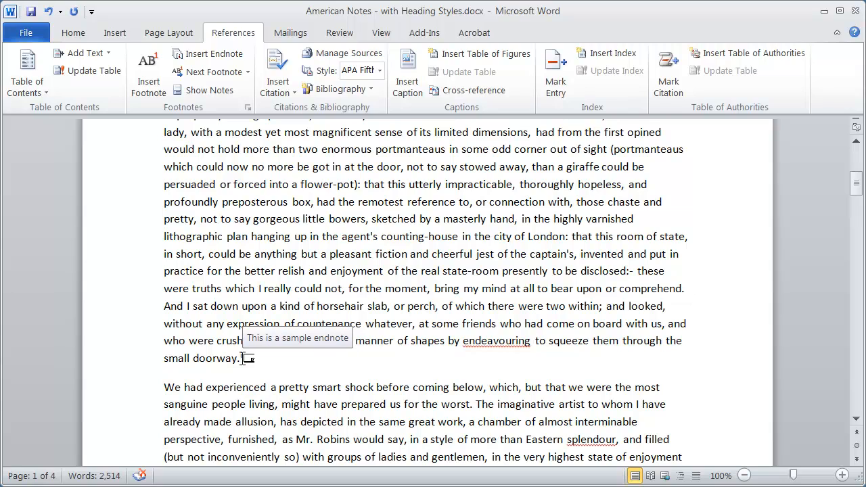
pyautogui.scroll(3)
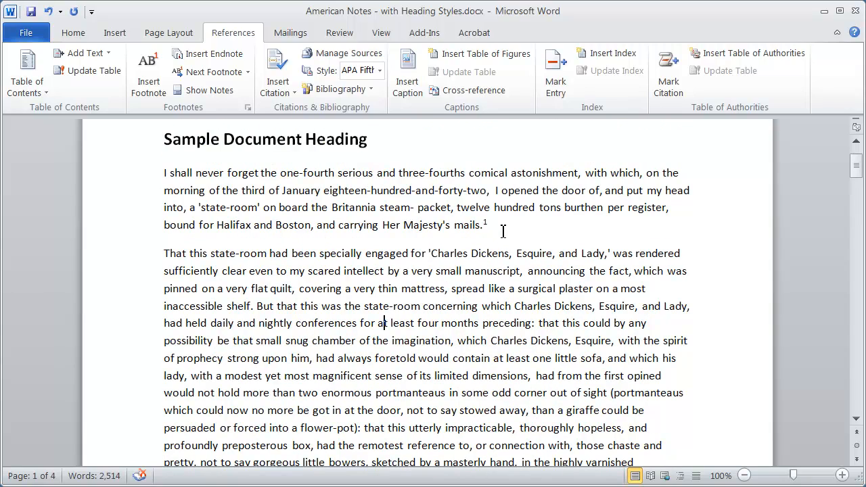
pyautogui.moveTo(485, 222)
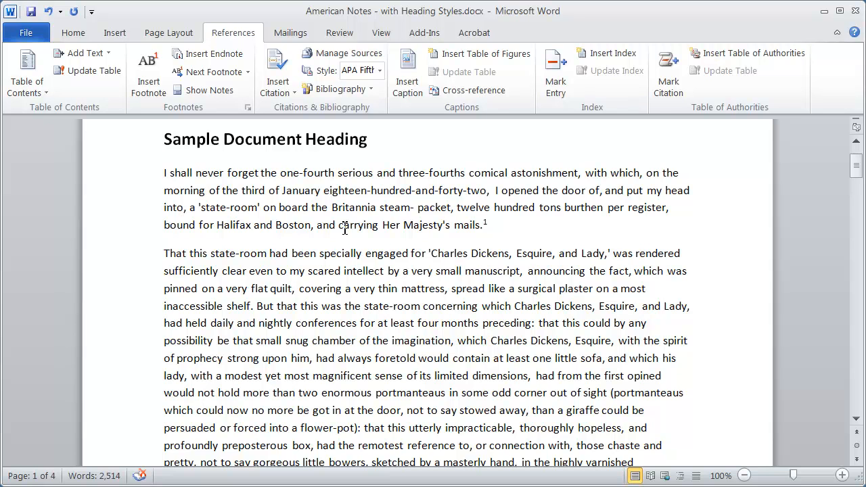
pyautogui.moveTo(580, 230)
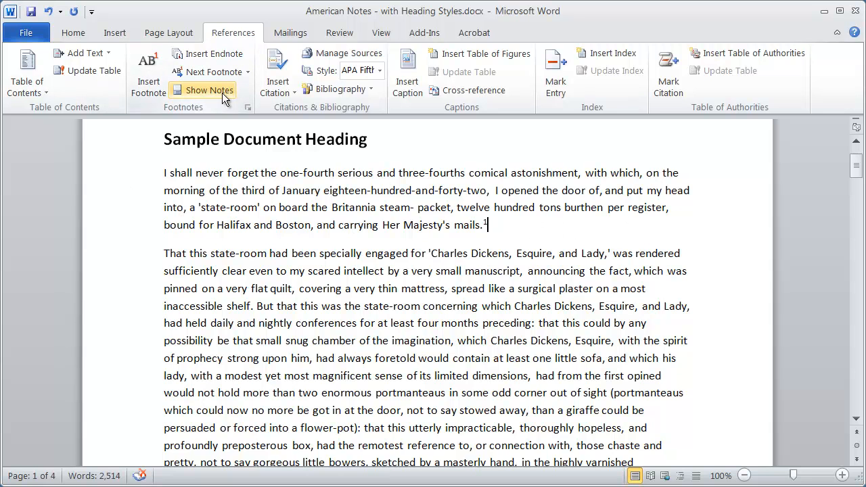
pyautogui.moveTo(209, 90)
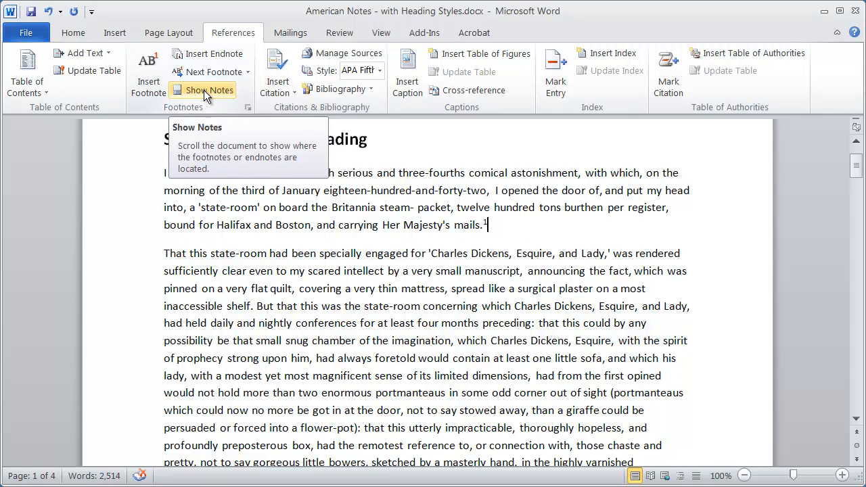
# Step: Use Show Notes to jump to the endnote area on the last page
pyautogui.click(202, 90)
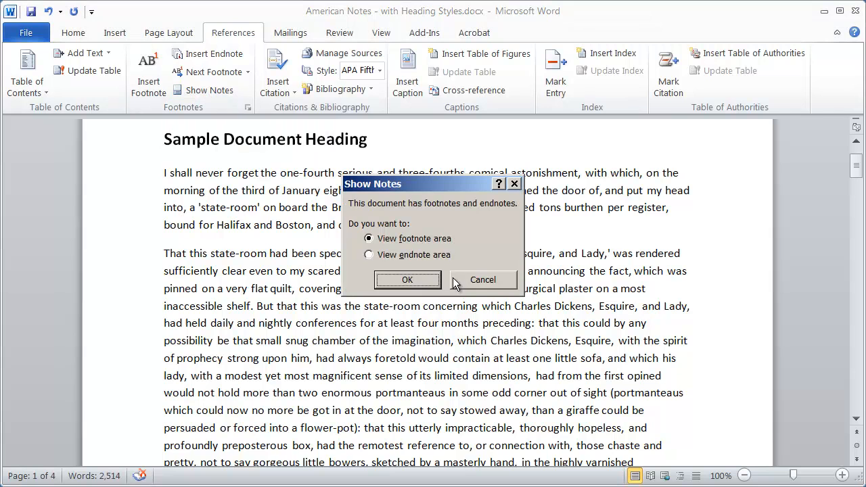
pyautogui.moveTo(381, 247)
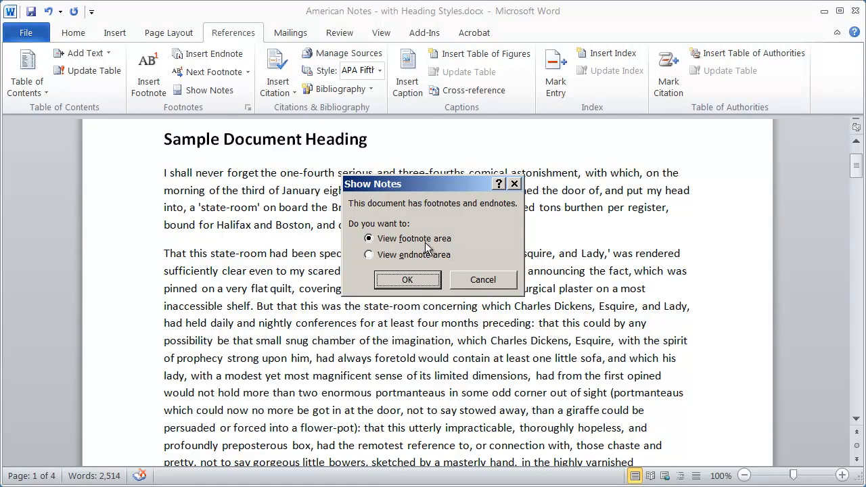
pyautogui.moveTo(420, 261)
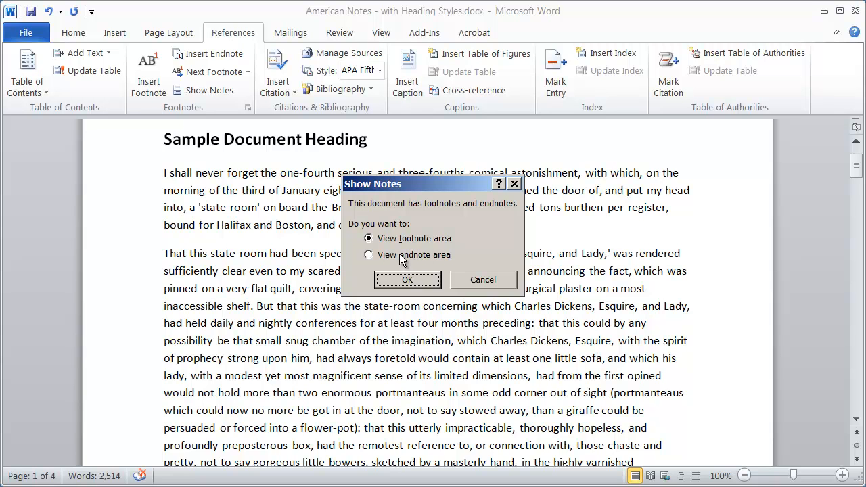
pyautogui.click(407, 280)
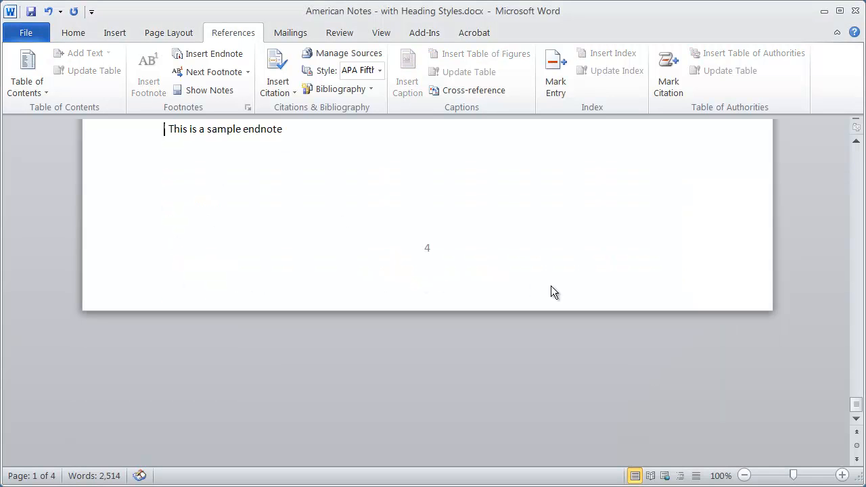
pyautogui.click(393, 222)
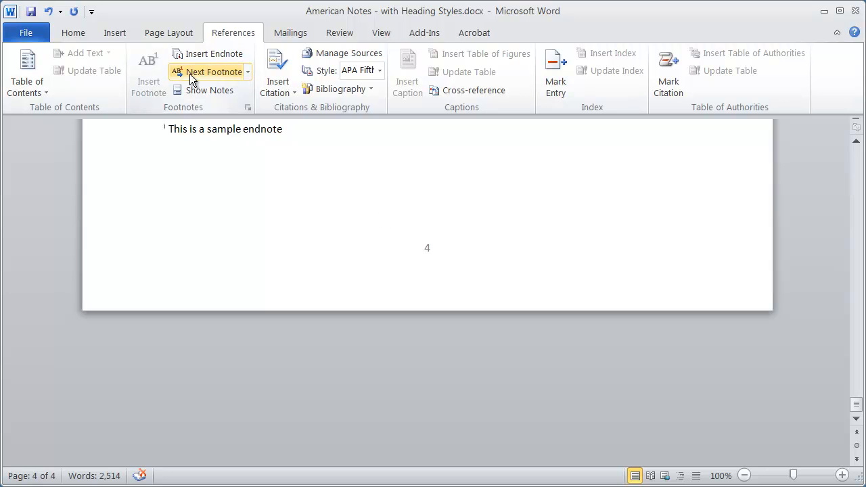
pyautogui.moveTo(209, 72)
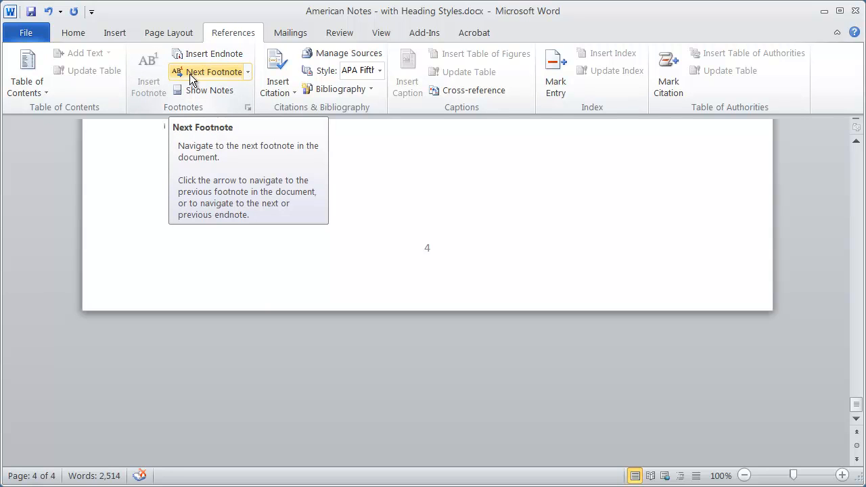
# Step: Use the note navigation dropdown to return to the document's top
pyautogui.click(248, 72)
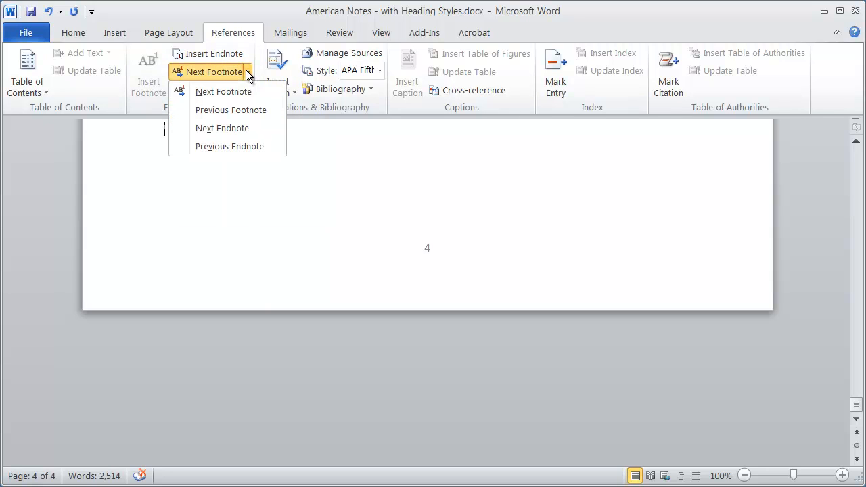
pyautogui.moveTo(231, 110)
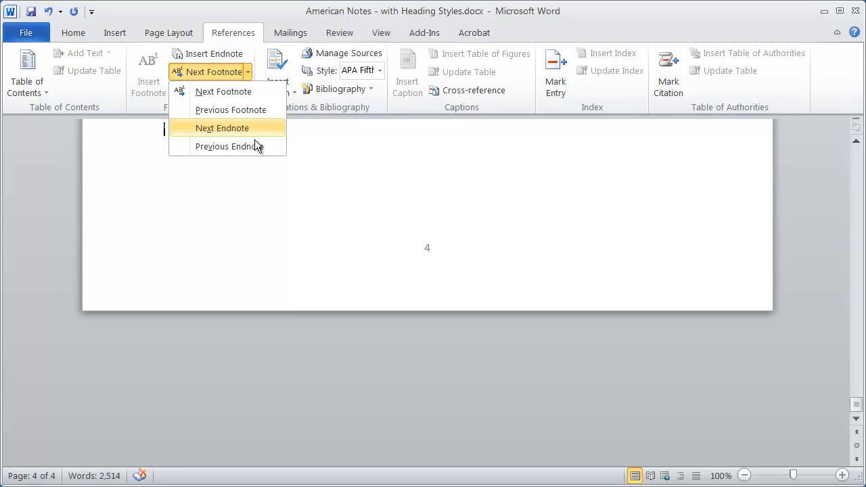
pyautogui.moveTo(352, 180)
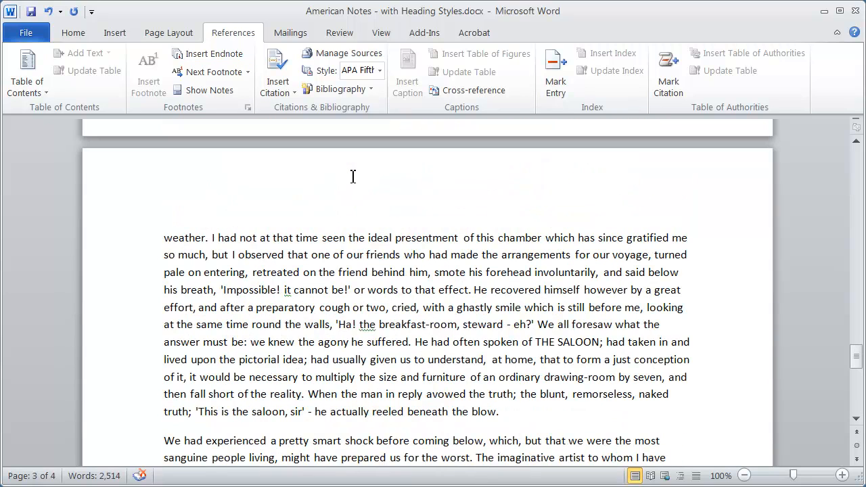
pyautogui.scroll(3)
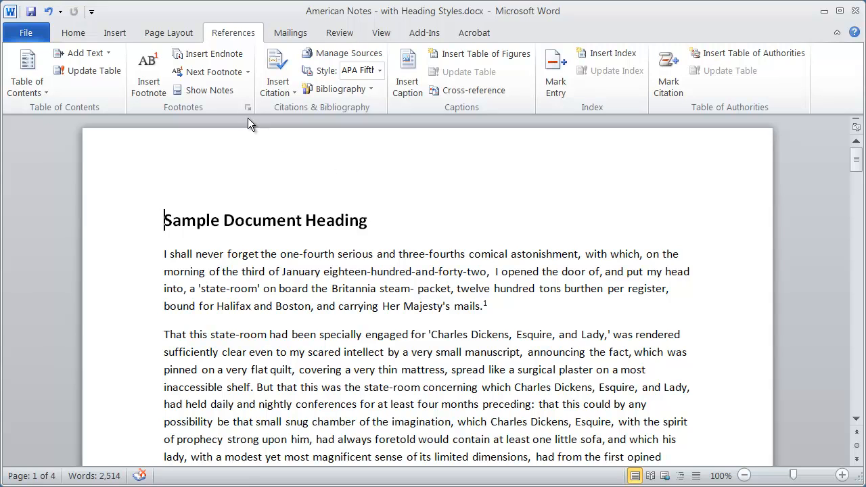
pyautogui.moveTo(147, 71)
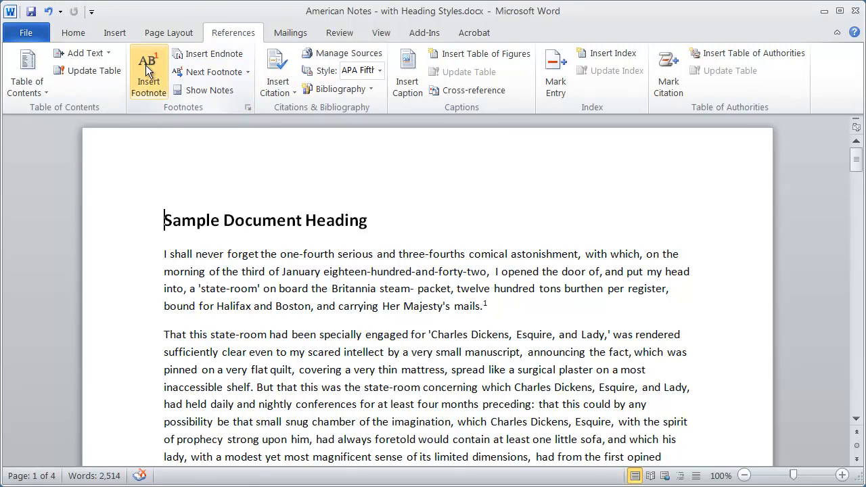
pyautogui.moveTo(171, 107)
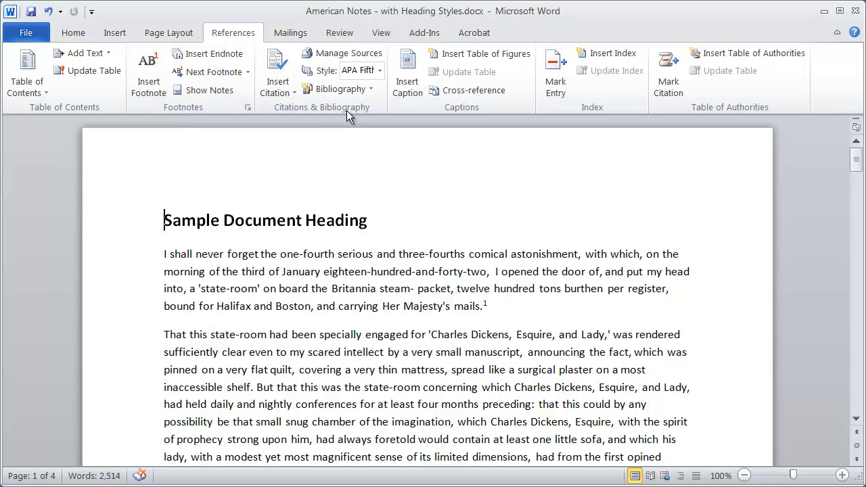
pyautogui.moveTo(371, 112)
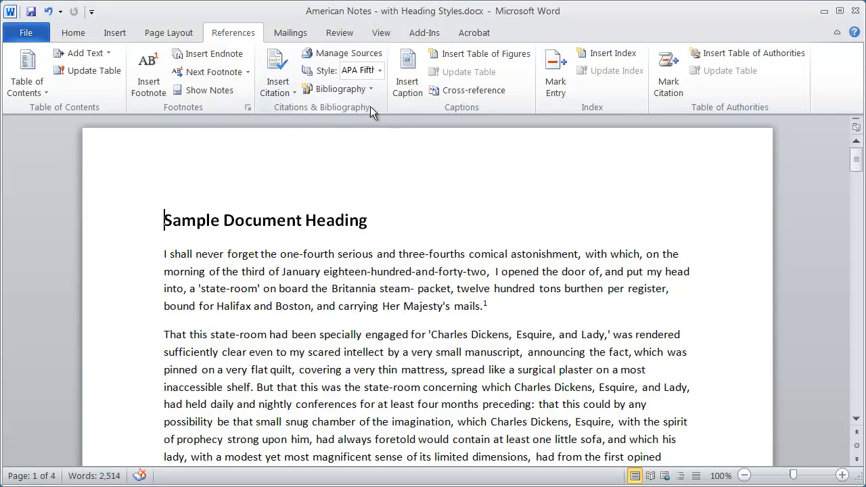
pyautogui.moveTo(103, 111)
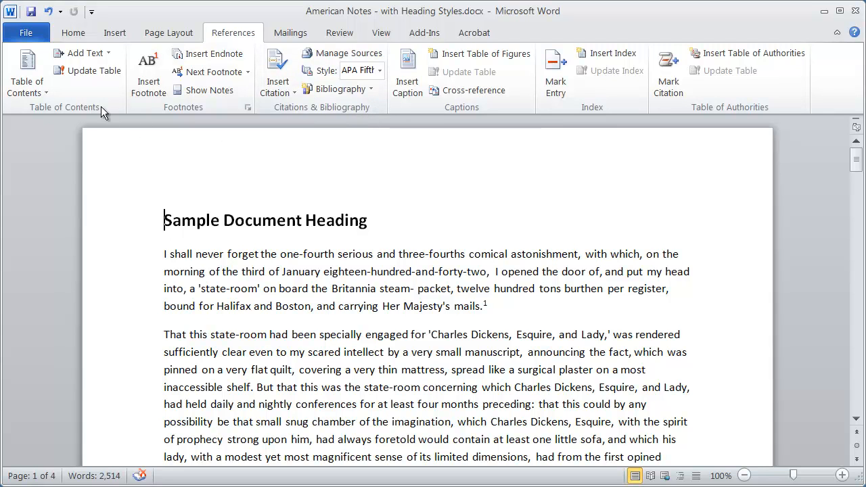
pyautogui.moveTo(73, 32)
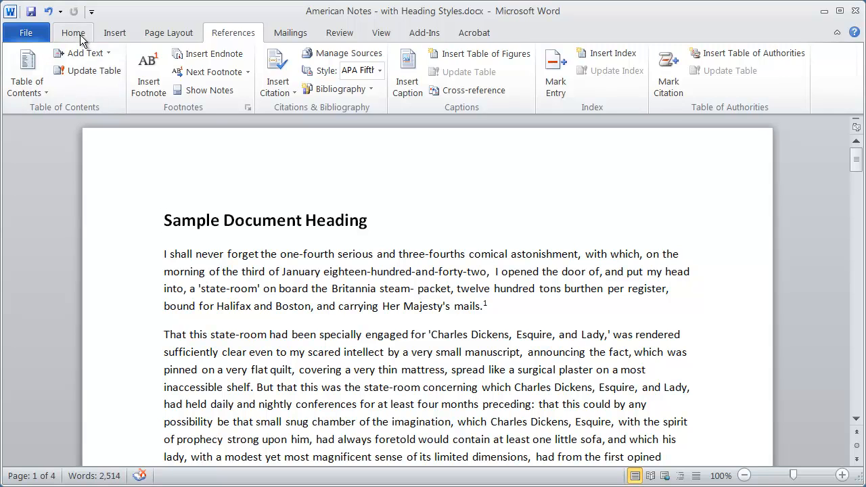
pyautogui.click(73, 33)
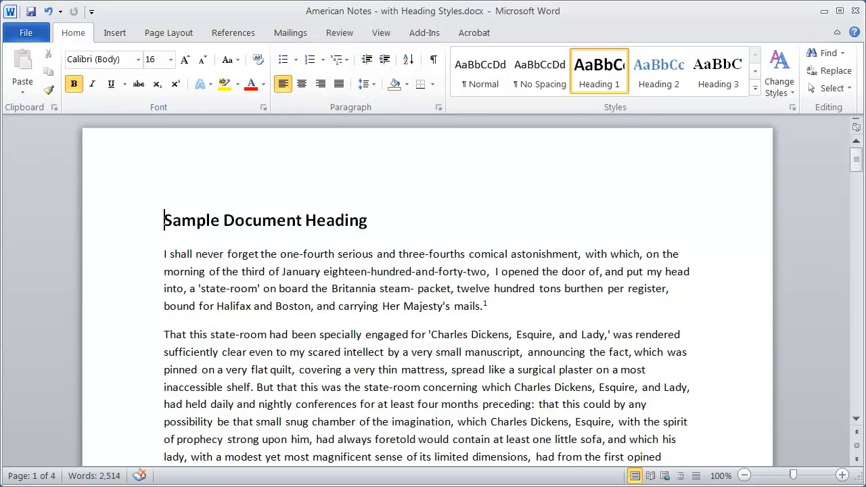
pyautogui.click(233, 33)
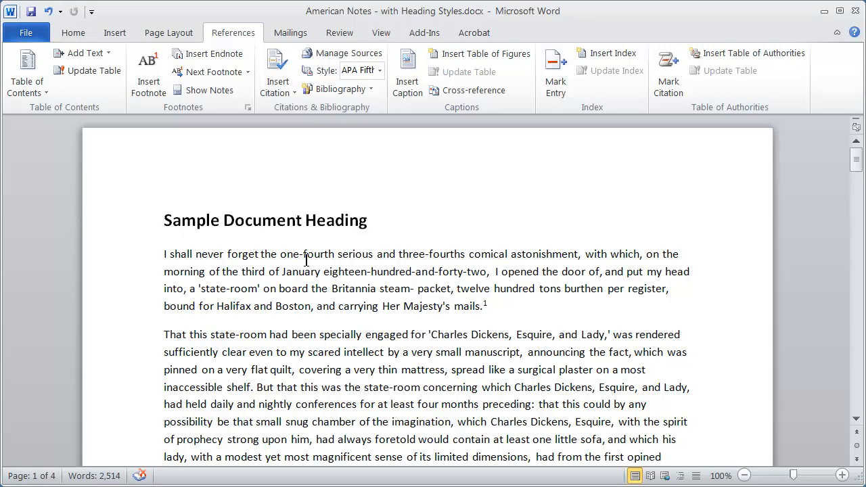
pyautogui.click(164, 220)
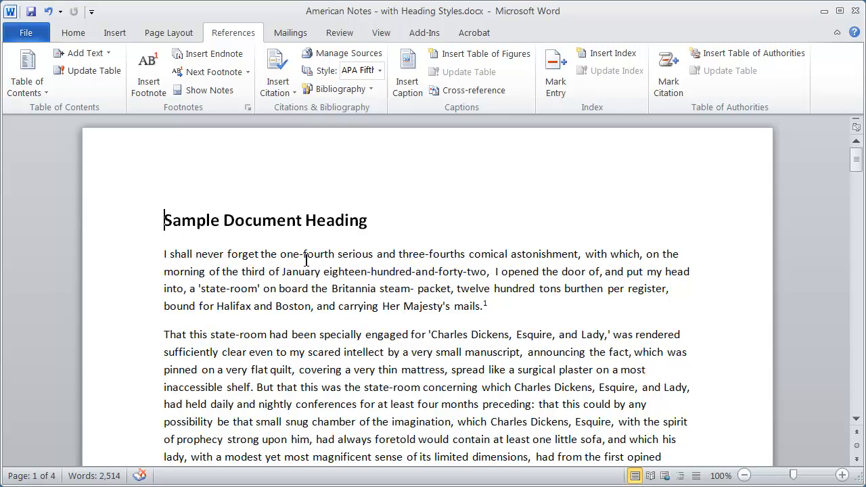
pyautogui.click(486, 306)
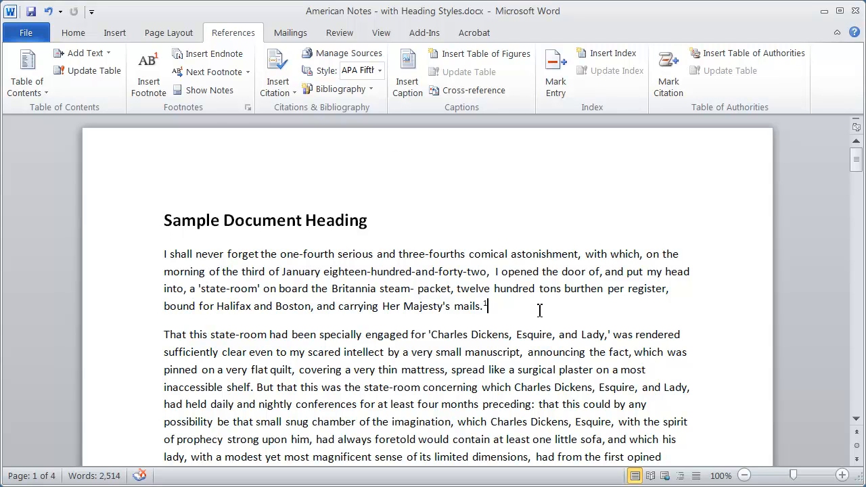
pyautogui.click(228, 107)
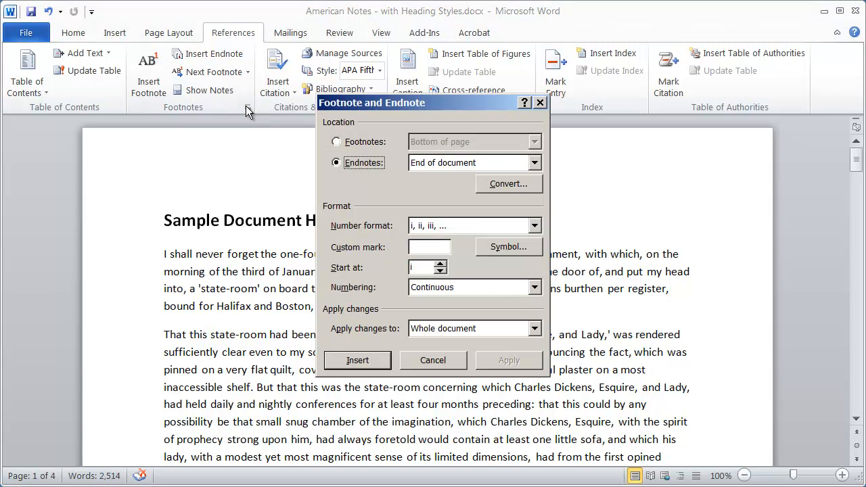
pyautogui.moveTo(492, 204)
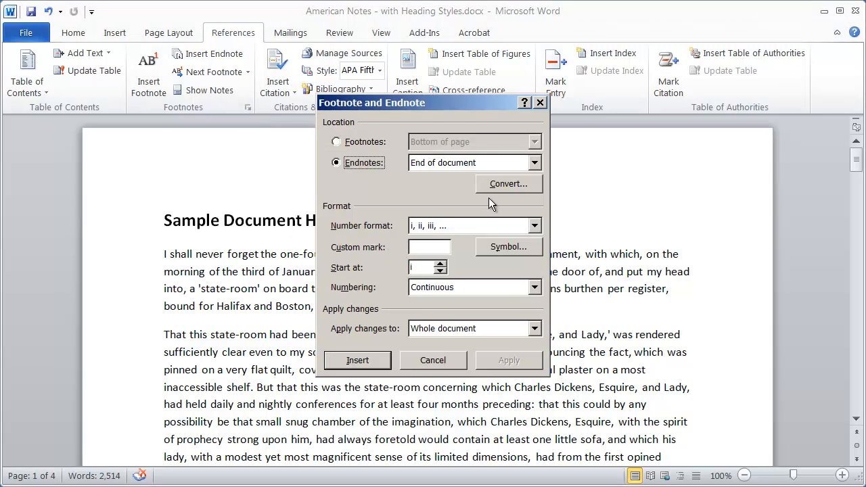
pyautogui.moveTo(401, 191)
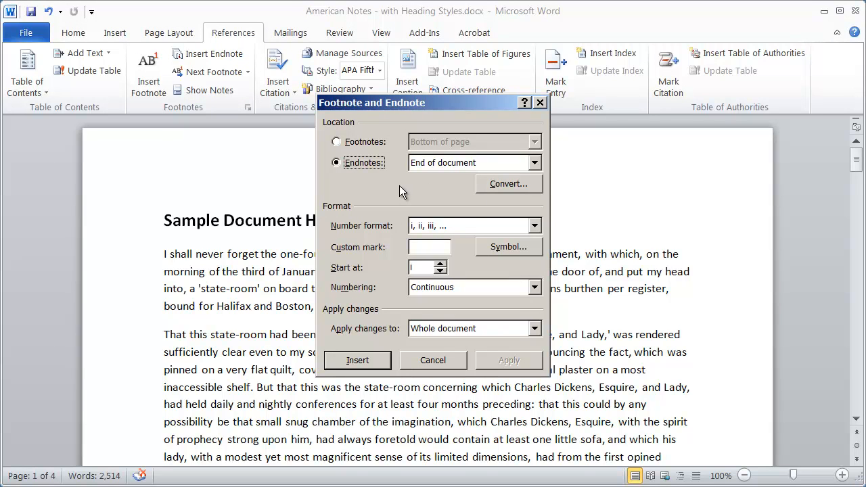
pyautogui.click(336, 142)
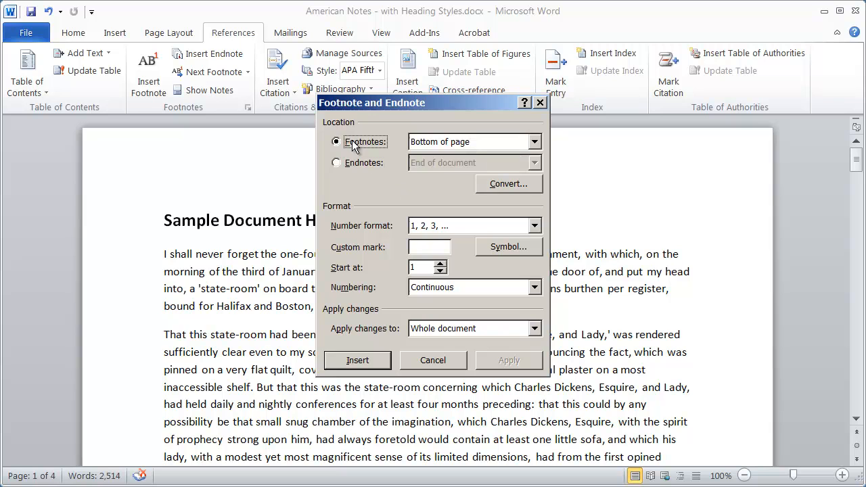
pyautogui.moveTo(476, 295)
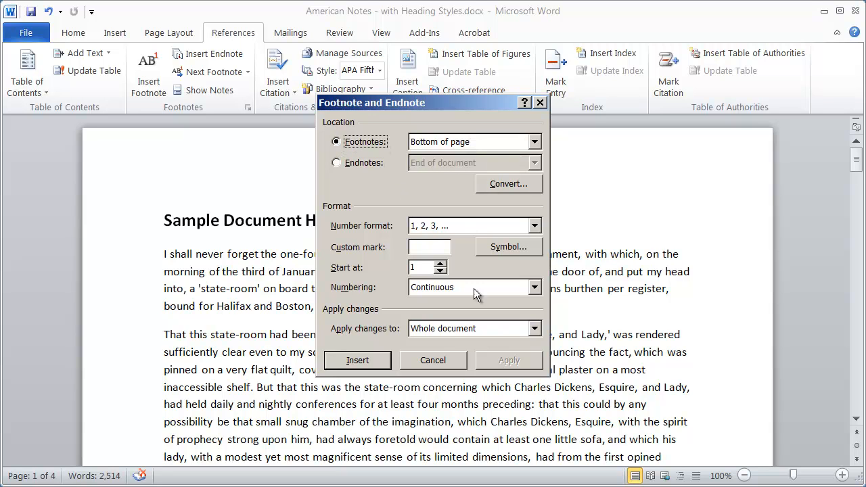
pyautogui.moveTo(359, 230)
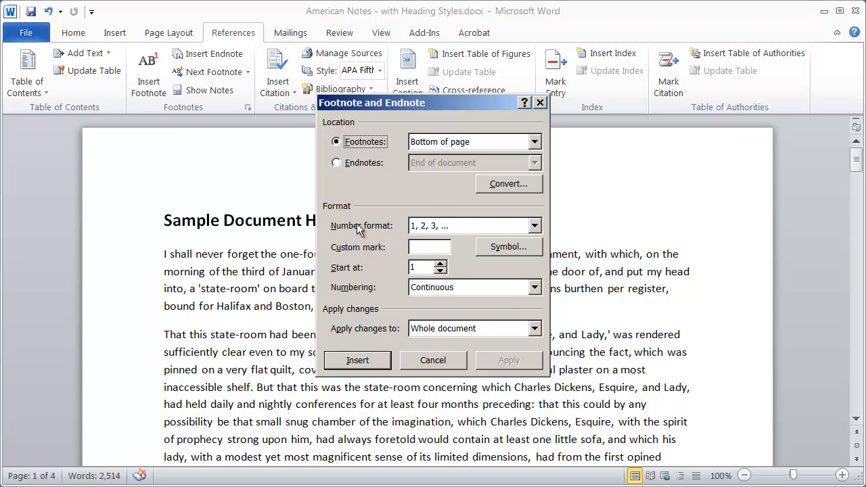
pyautogui.moveTo(425, 334)
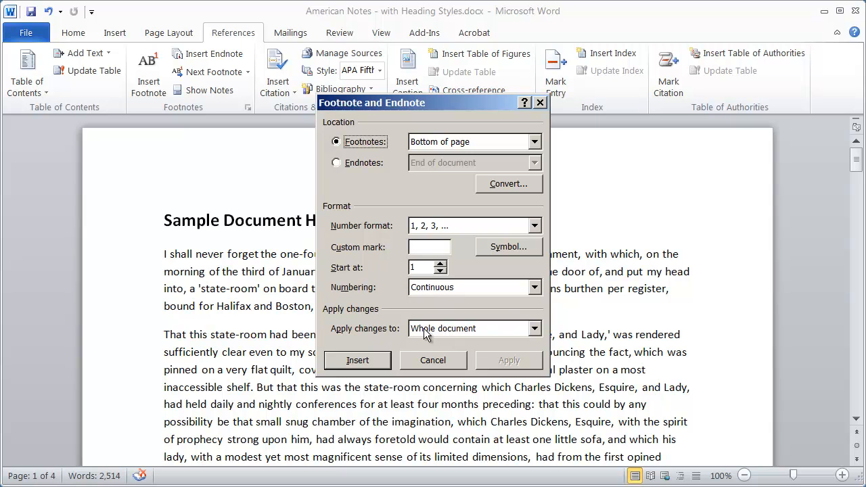
pyautogui.moveTo(372, 278)
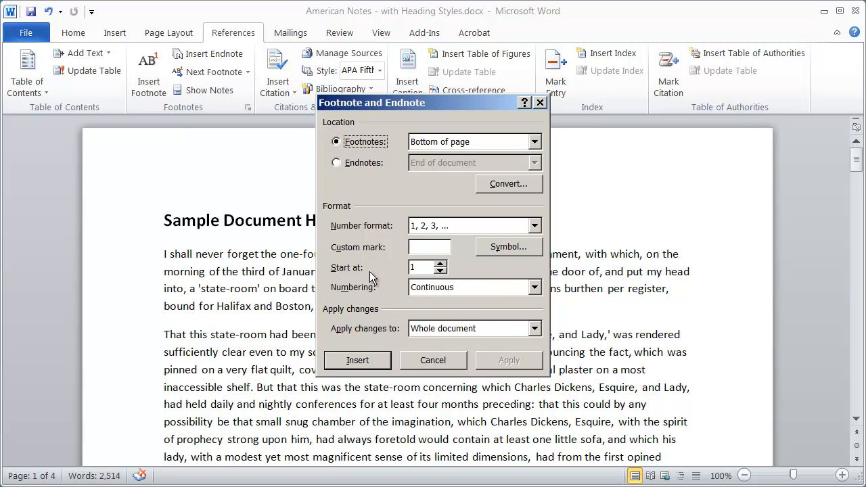
pyautogui.moveTo(510, 306)
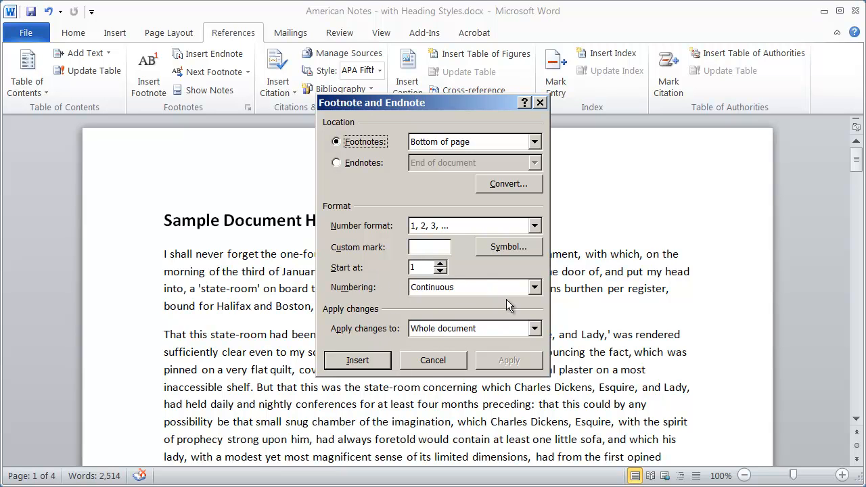
pyautogui.moveTo(480, 294)
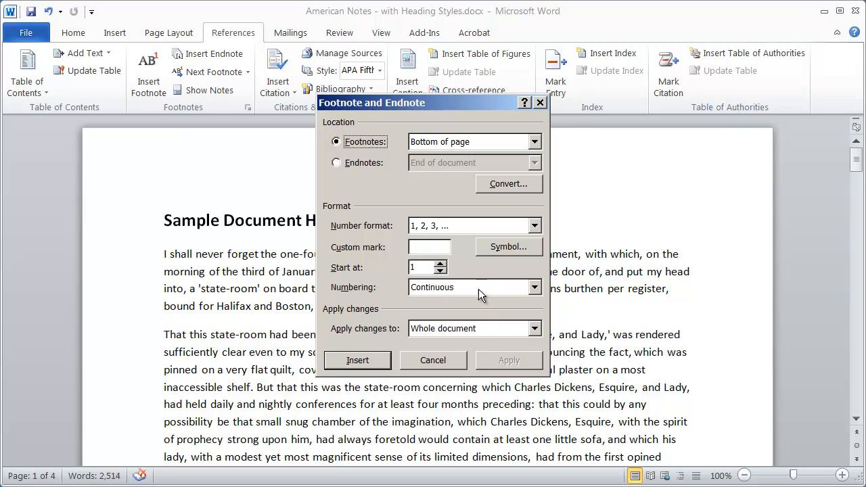
pyautogui.click(534, 287)
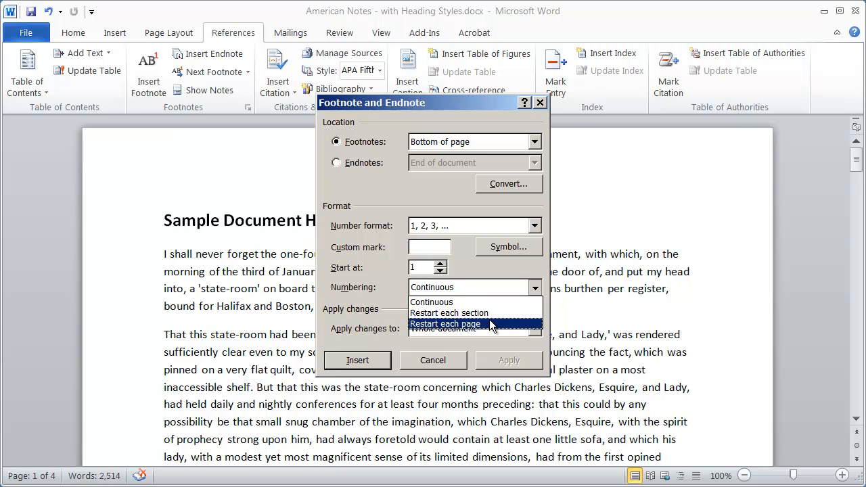
pyautogui.click(337, 162)
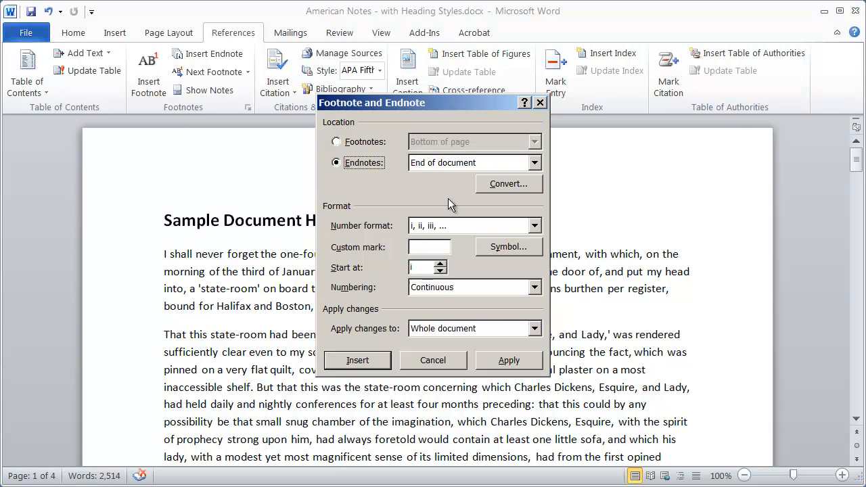
pyautogui.moveTo(420, 219)
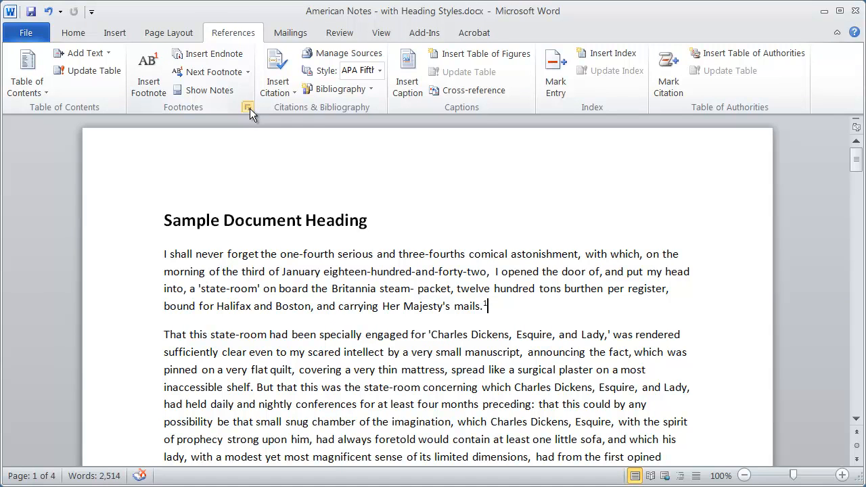
pyautogui.moveTo(246, 107)
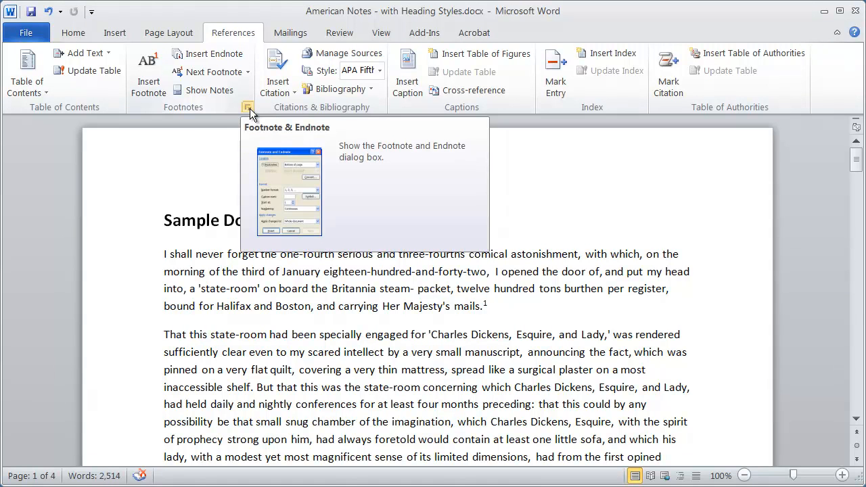
# Step: Reopen the Footnote and Endnote dialog from the Footnotes group launcher
pyautogui.click(248, 107)
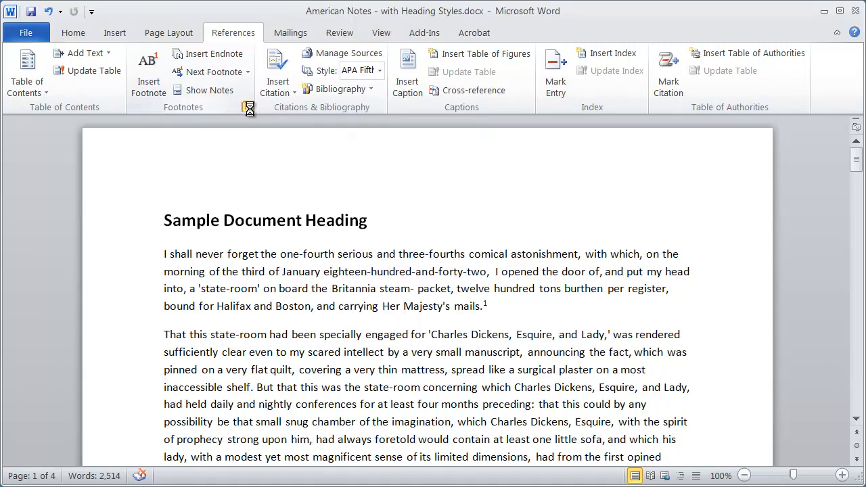
pyautogui.click(248, 107)
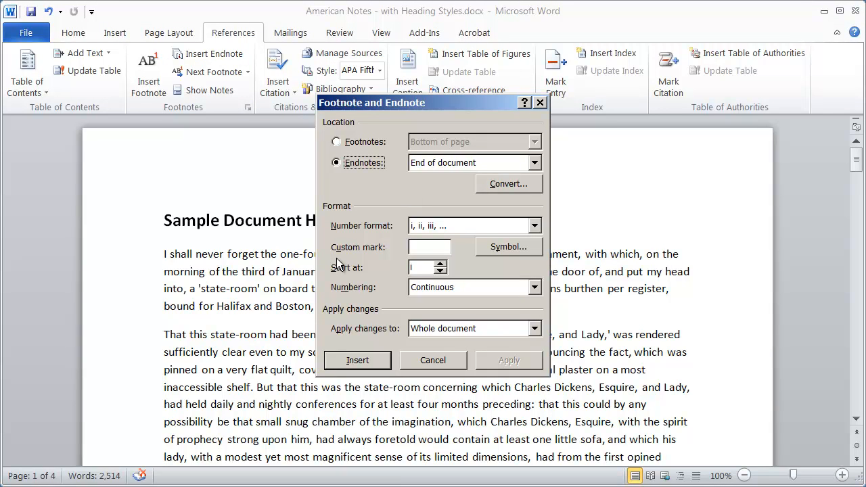